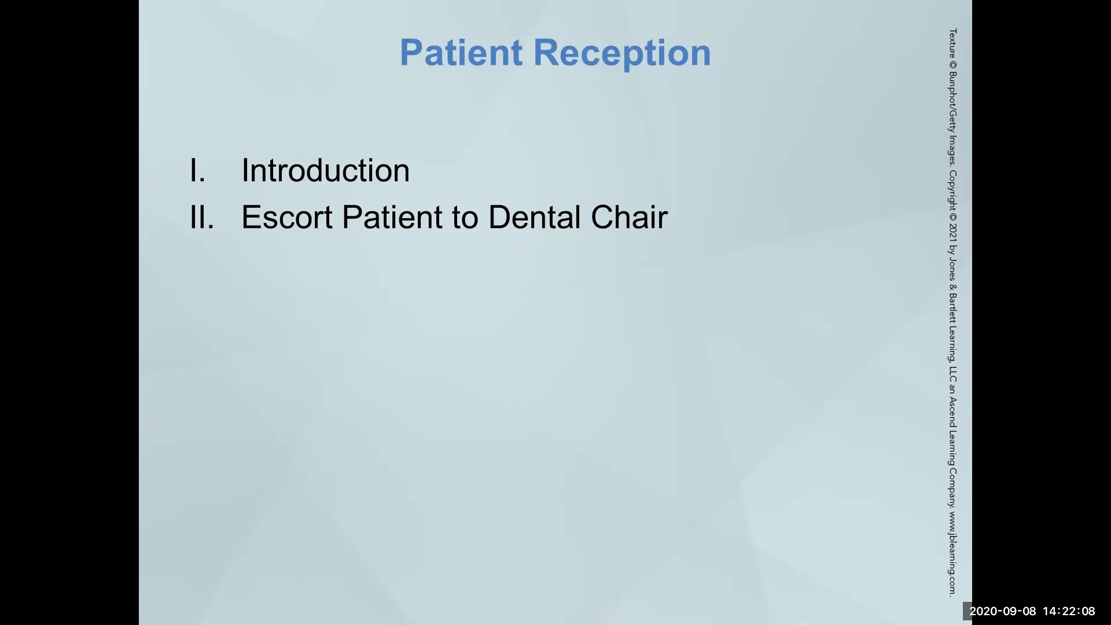
{"action": "mouse_move", "coordinate": [374, 424]}
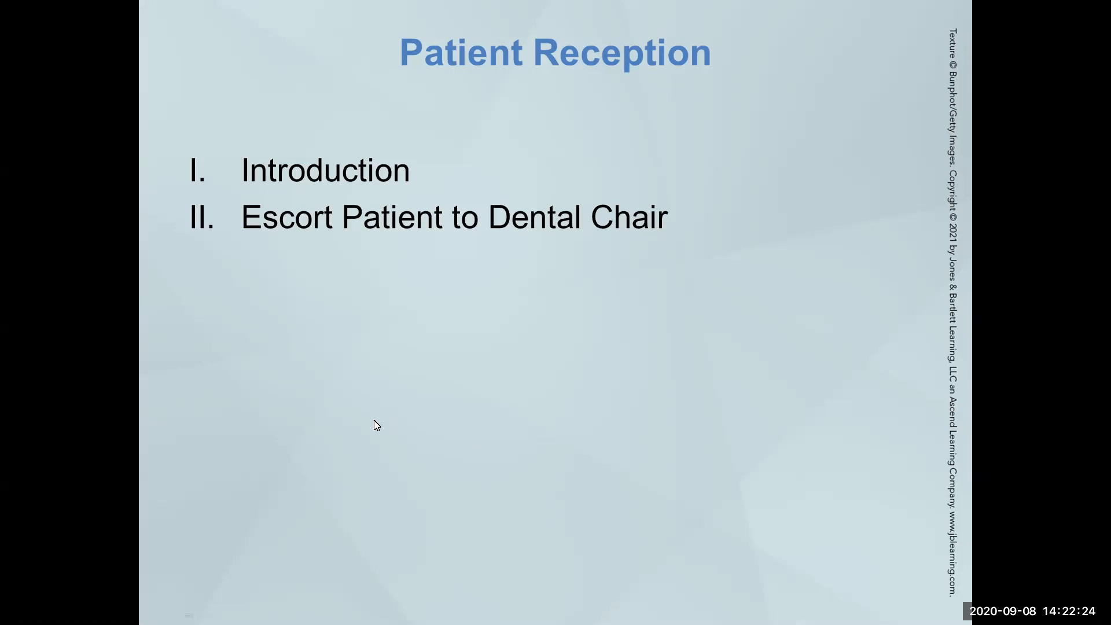
{"action": "mouse_move", "coordinate": [379, 473]}
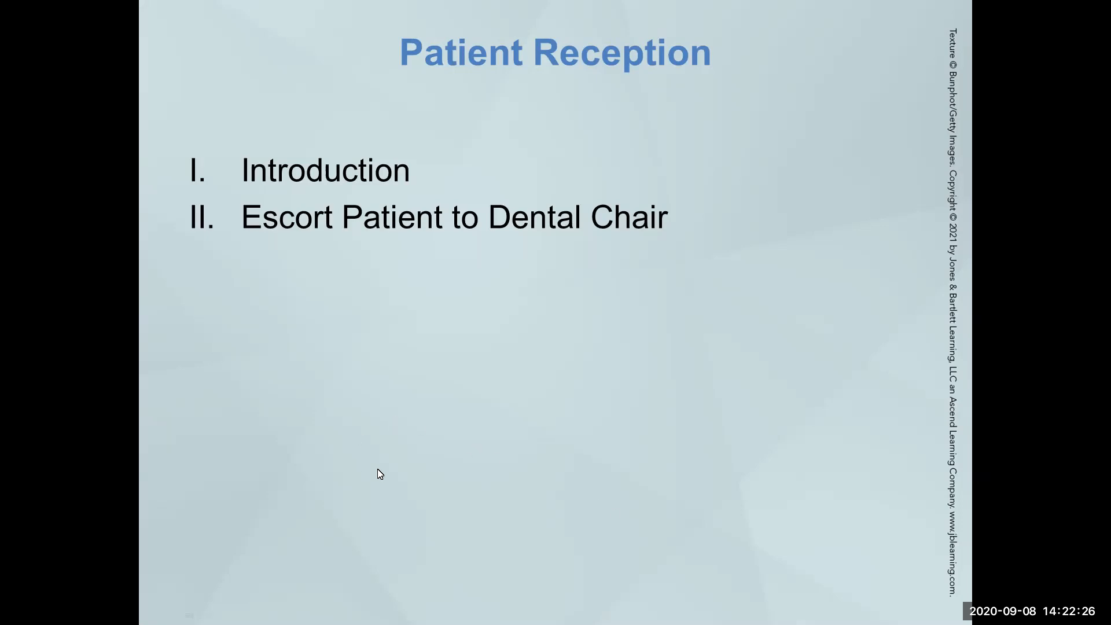
{"action": "mouse_move", "coordinate": [876, 503]}
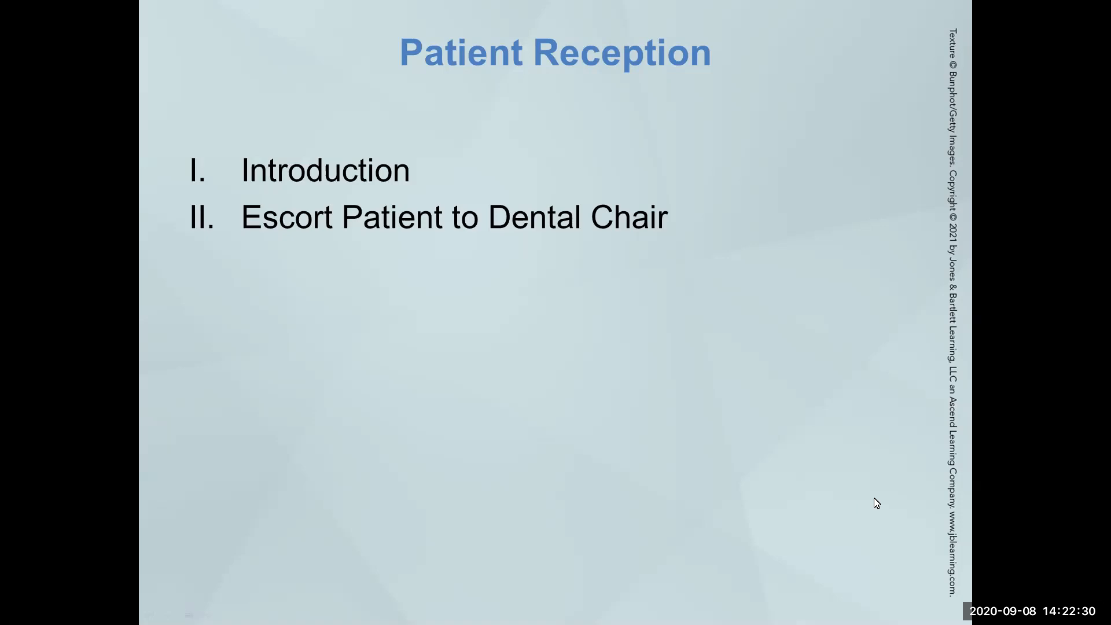